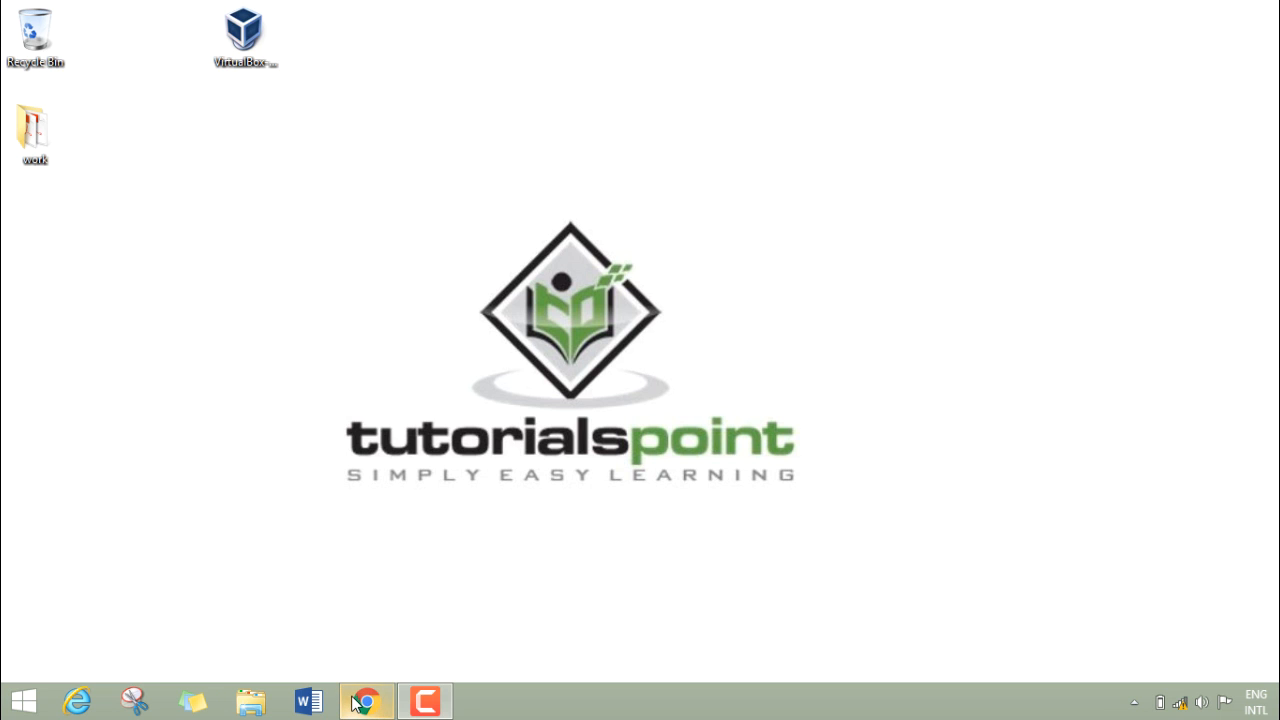
Step: Launch the downloaded VirtualBox 5.1.22 installer
left_click(365, 700)
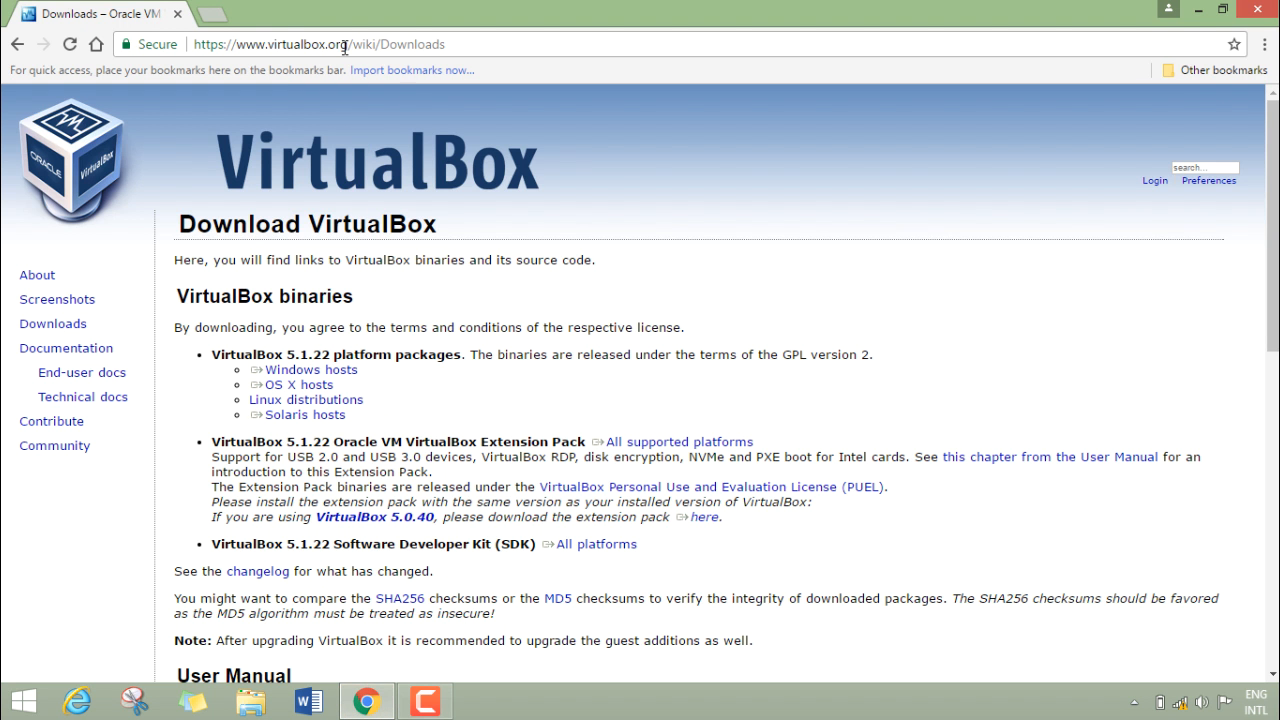
mouse_move(210, 44)
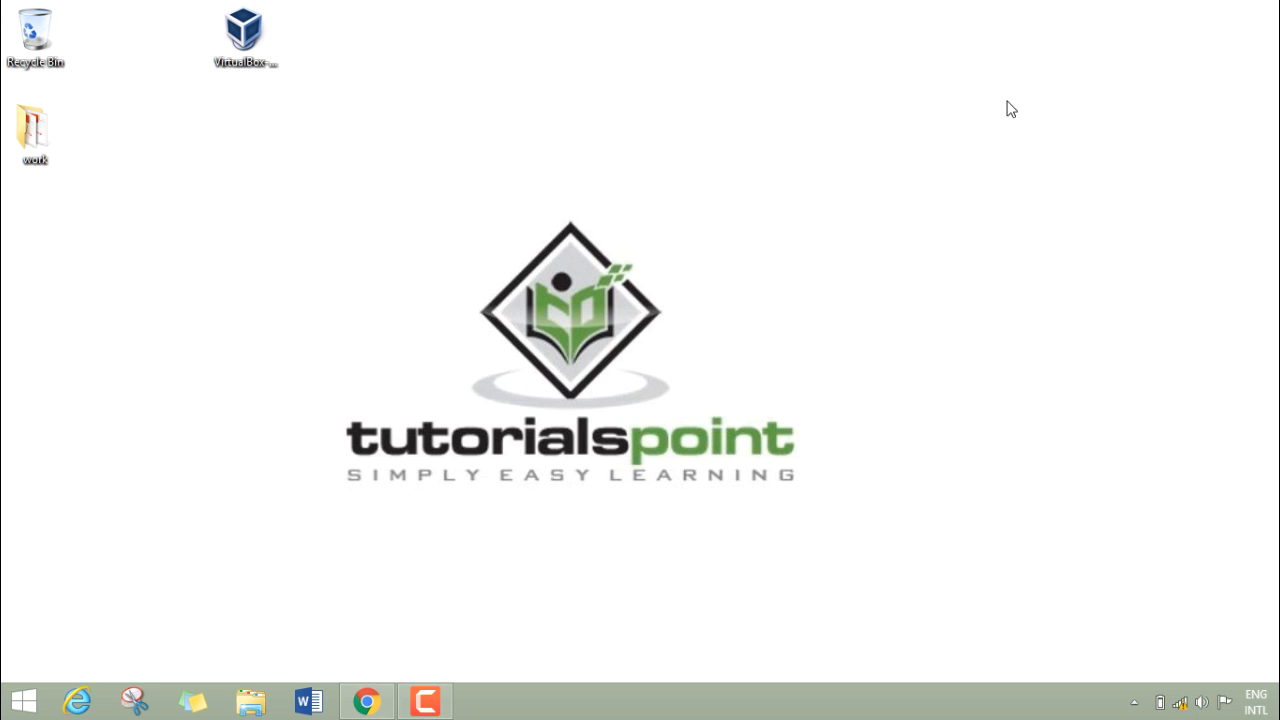
left_click(245, 40)
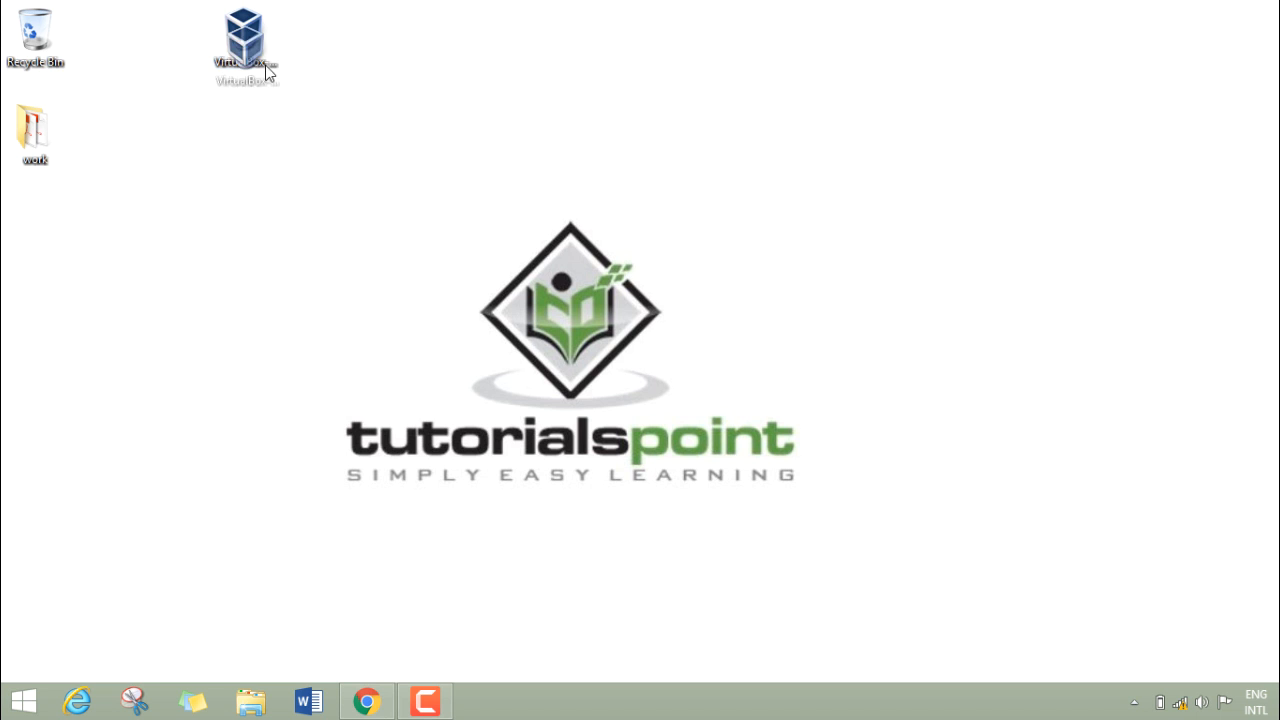
left_click(245, 45)
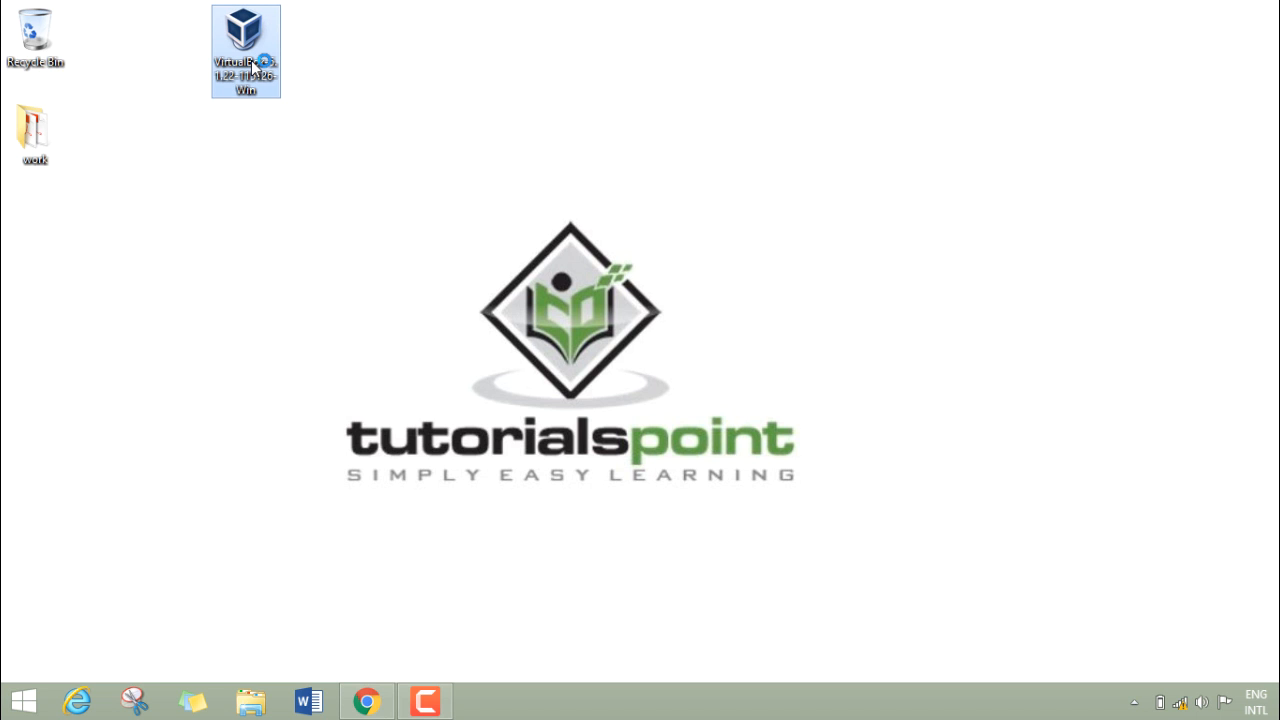
double_click(245, 49)
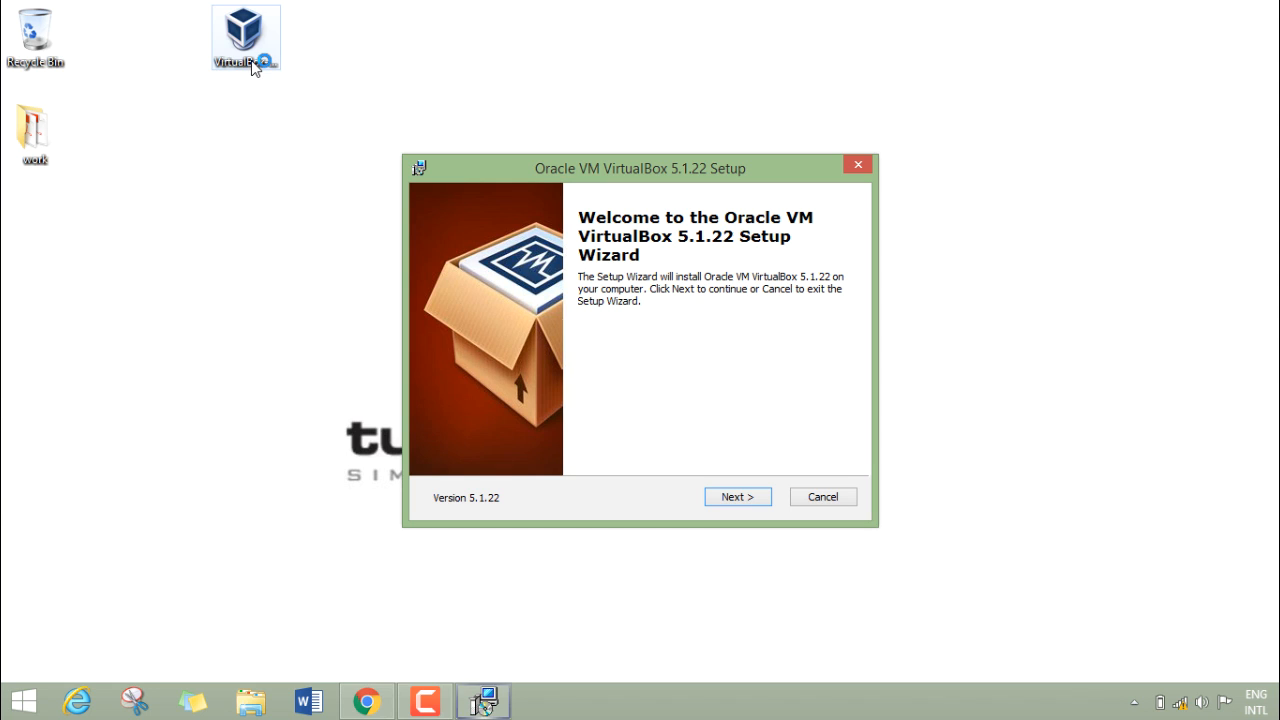
Step: Keep default features, disable Quick Launch and file associations, and accept the network warning
left_click(737, 497)
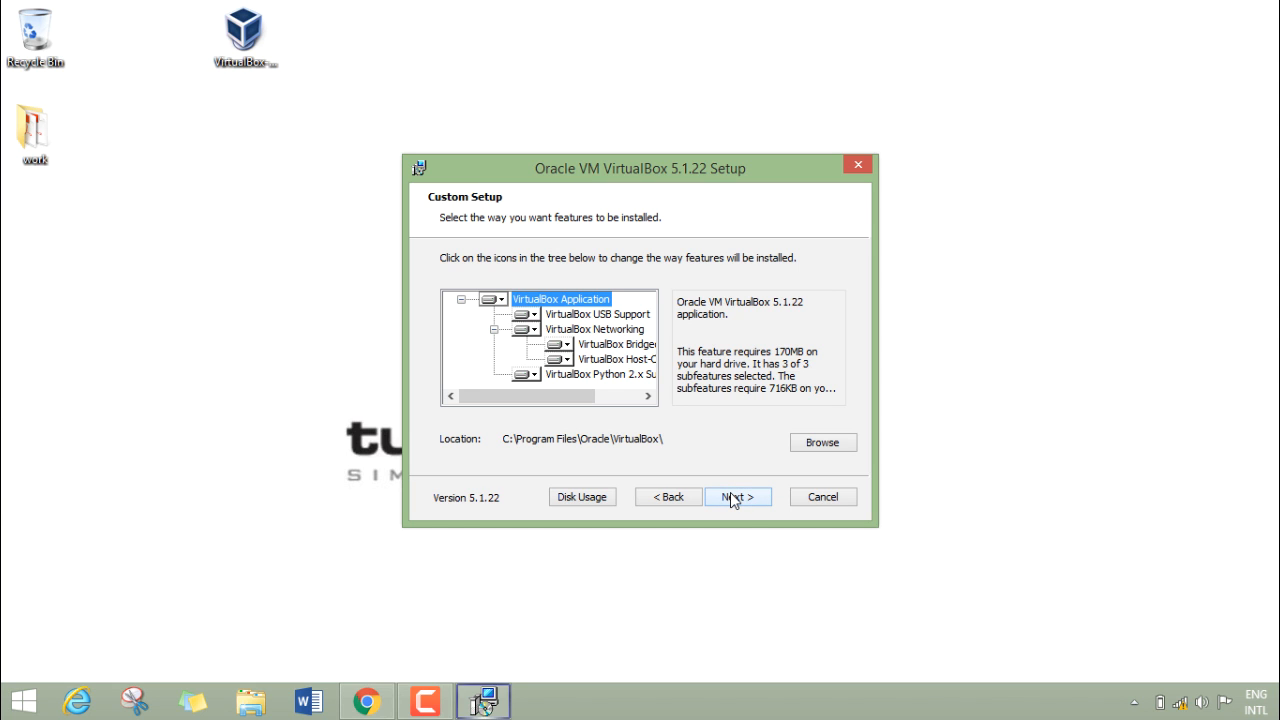
left_click(737, 497)
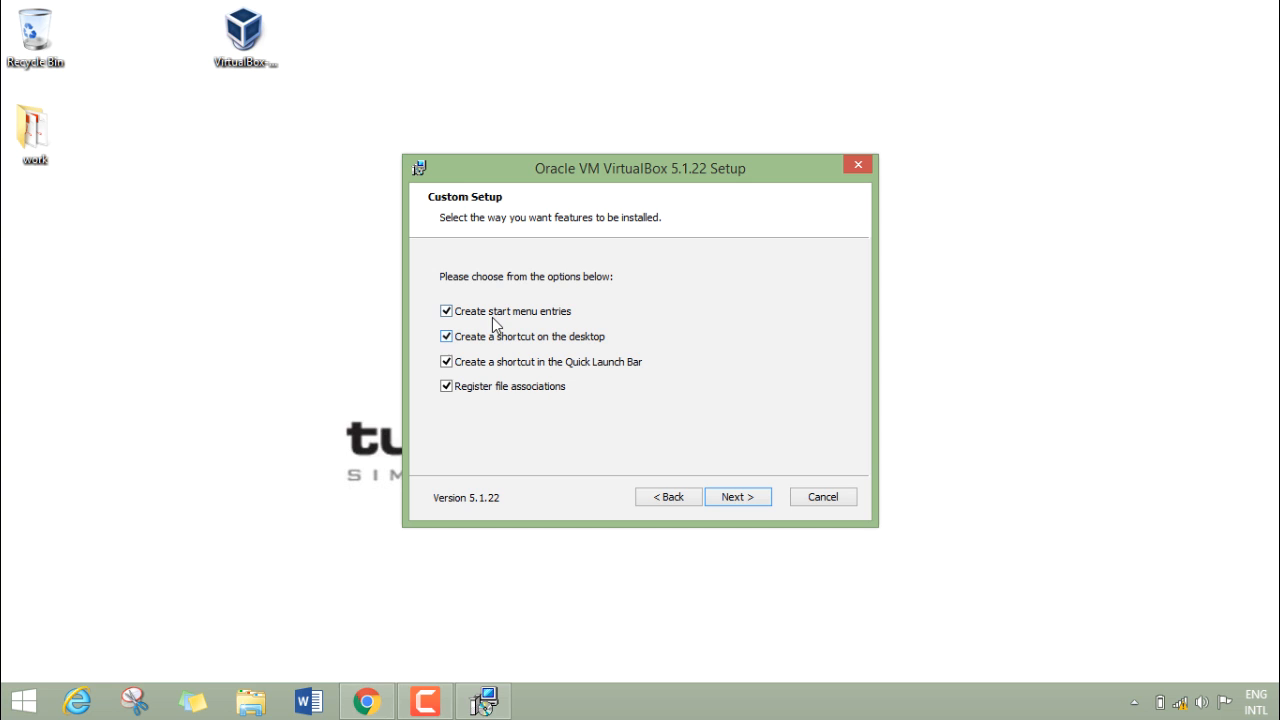
left_click(446, 386)
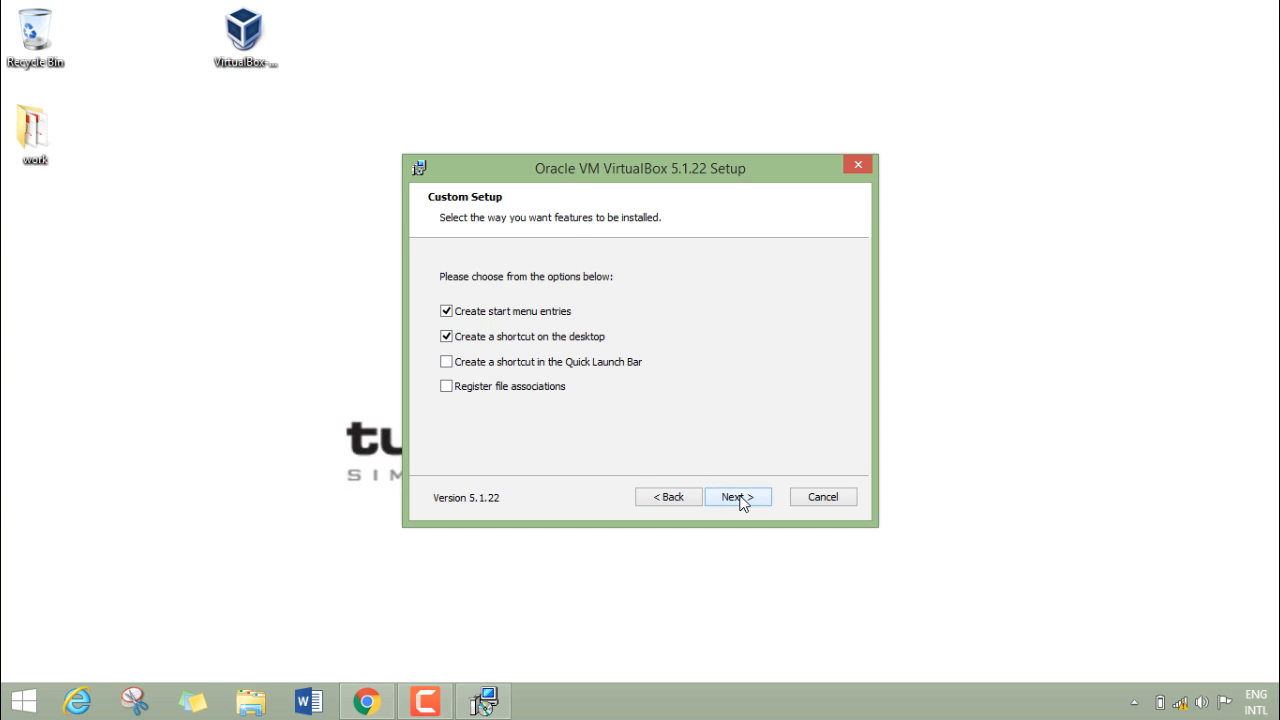
left_click(737, 497)
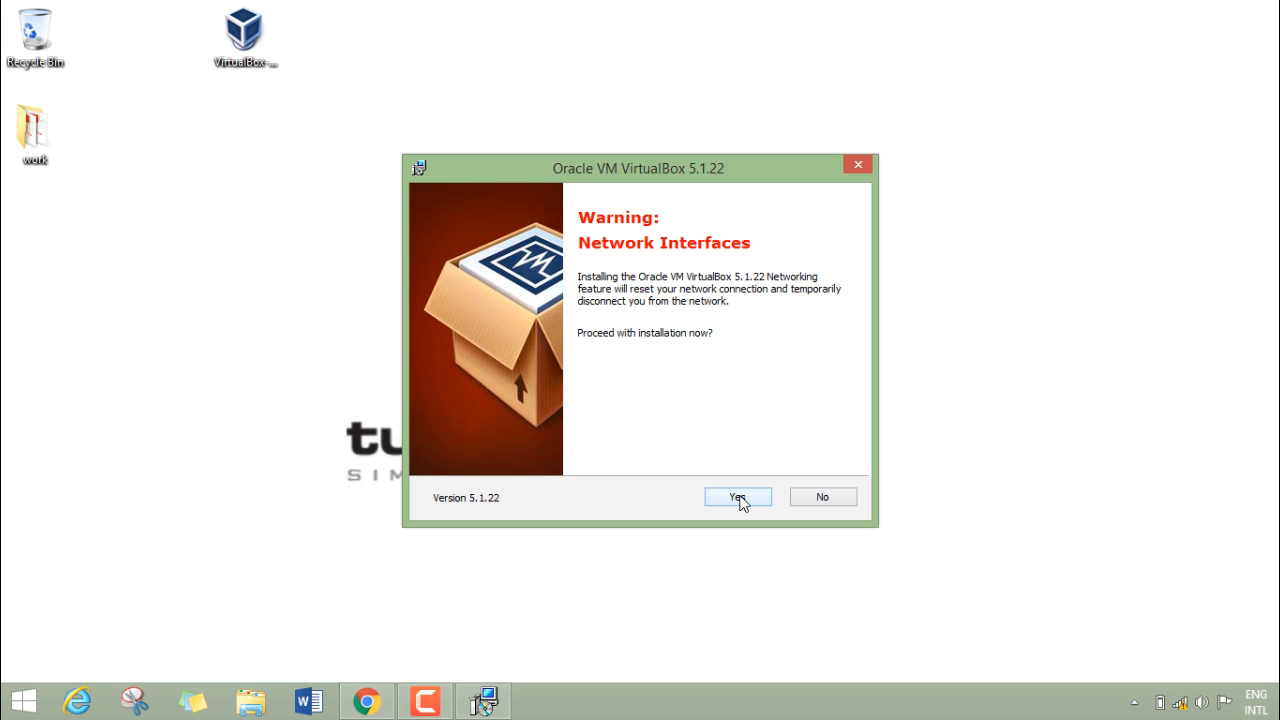
left_click(737, 497)
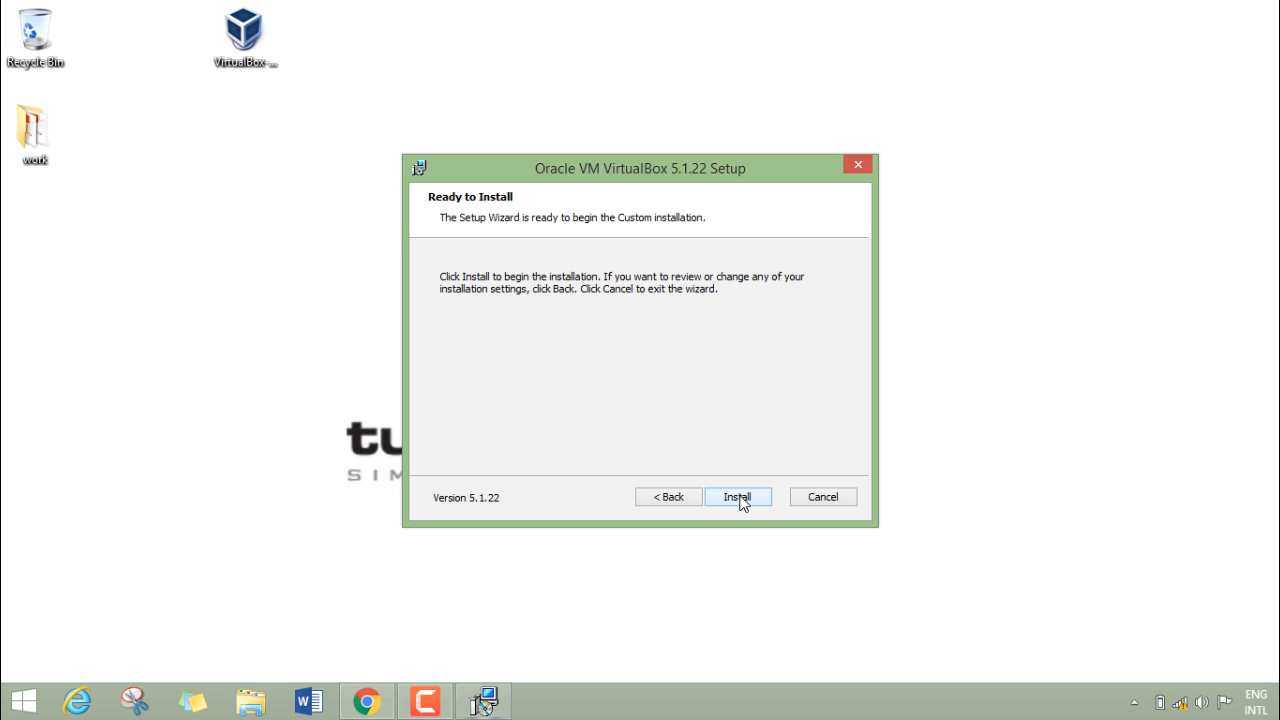
Step: Install VirtualBox 5.1.22 and finish the wizard with VirtualBox set to start
left_click(738, 497)
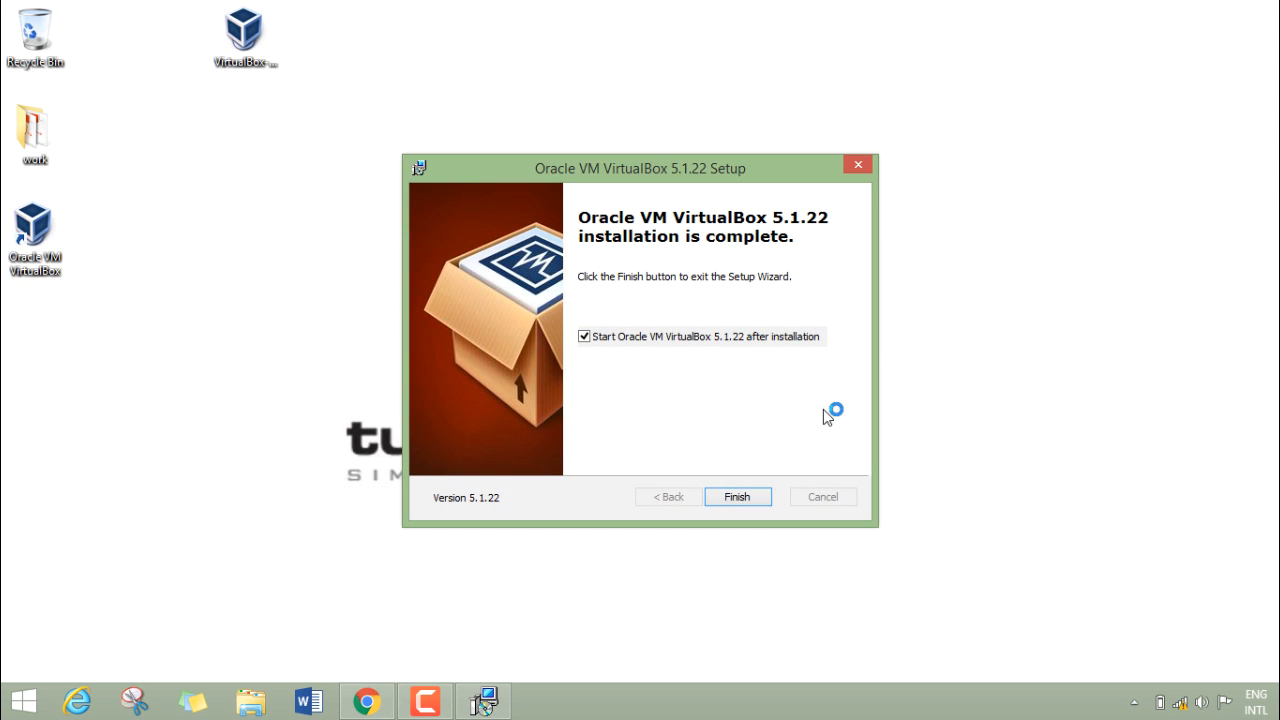
mouse_move(738, 497)
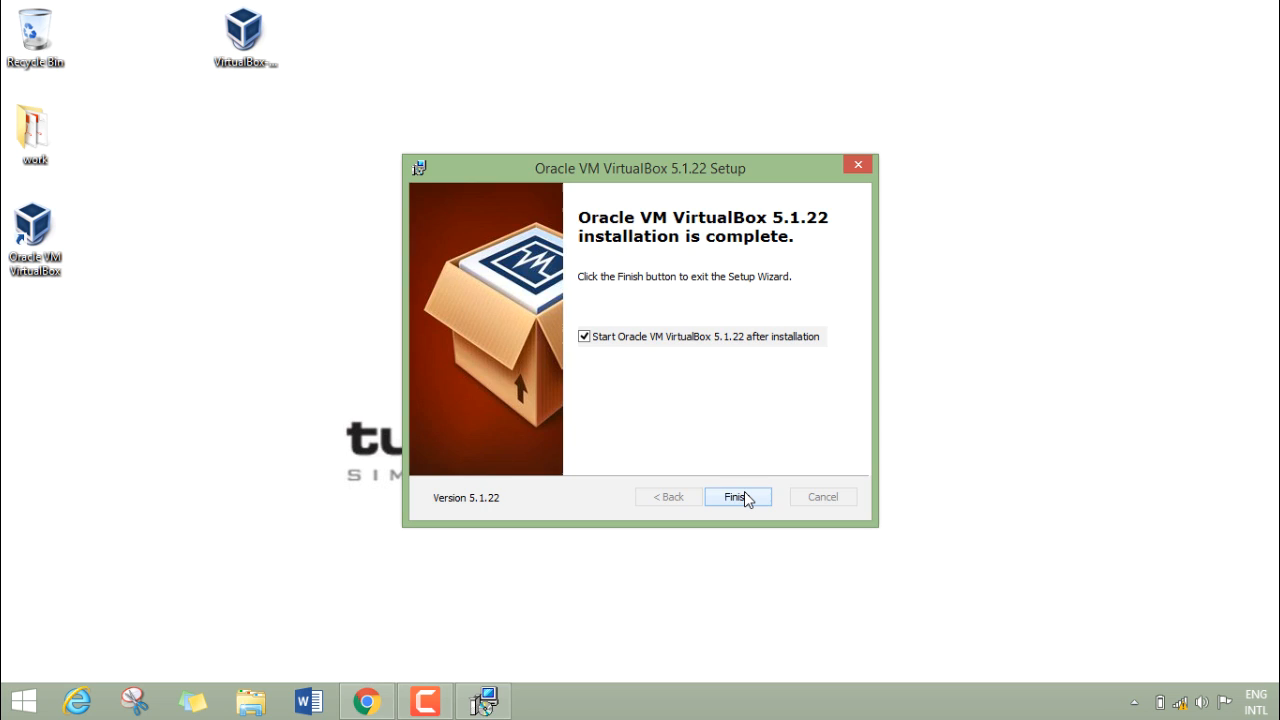
left_click(738, 496)
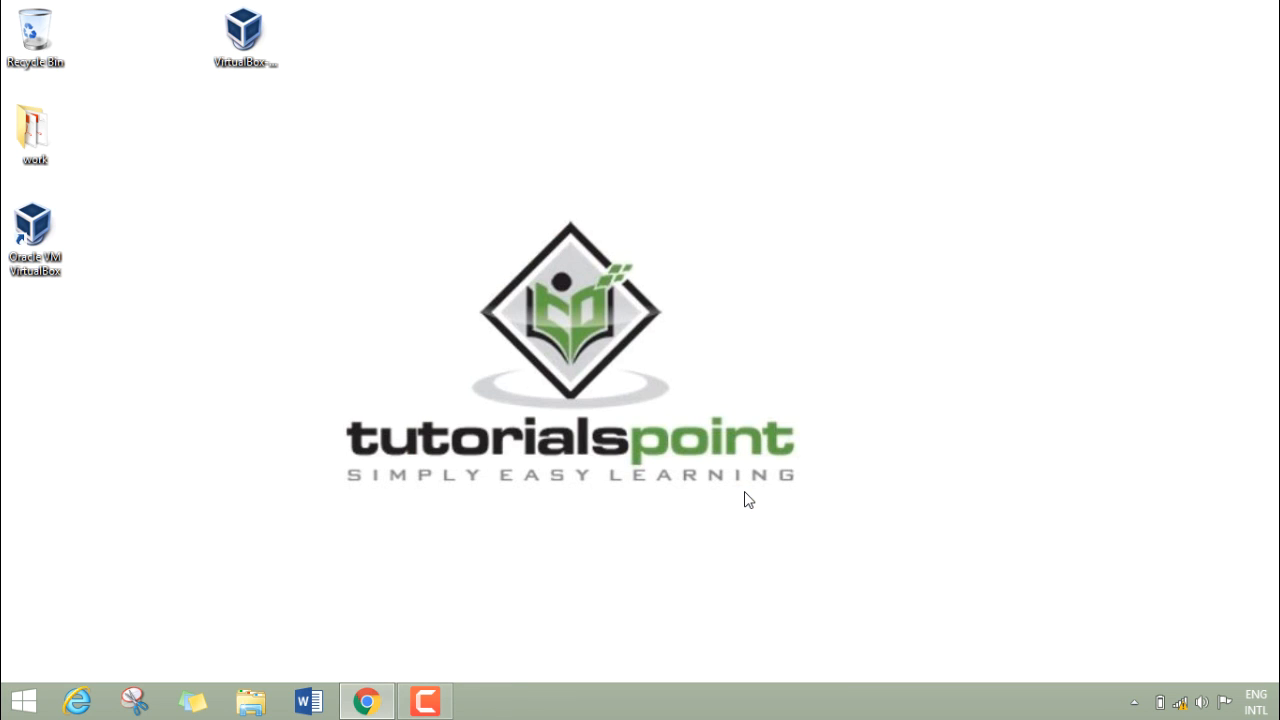
Step: Start VirtualBox Manager, cancel the Create Virtual Machine wizard, and show the File menu
double_click(34, 225)
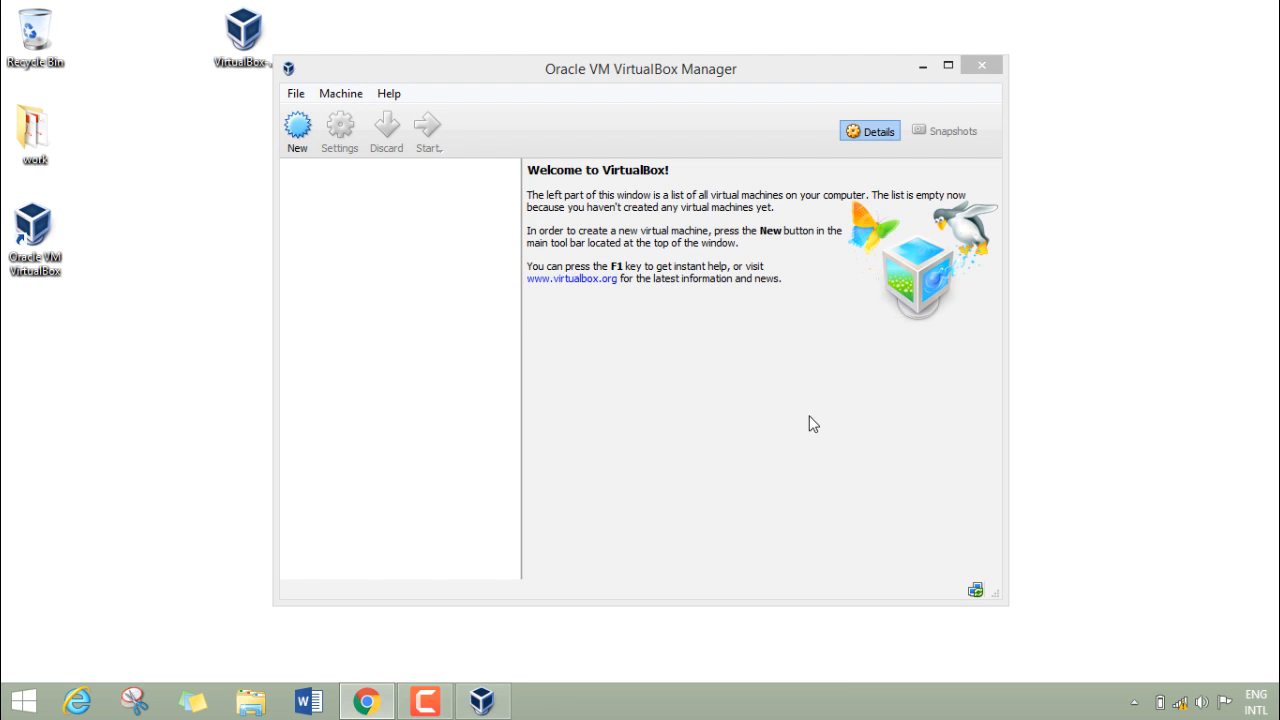
mouse_move(520, 113)
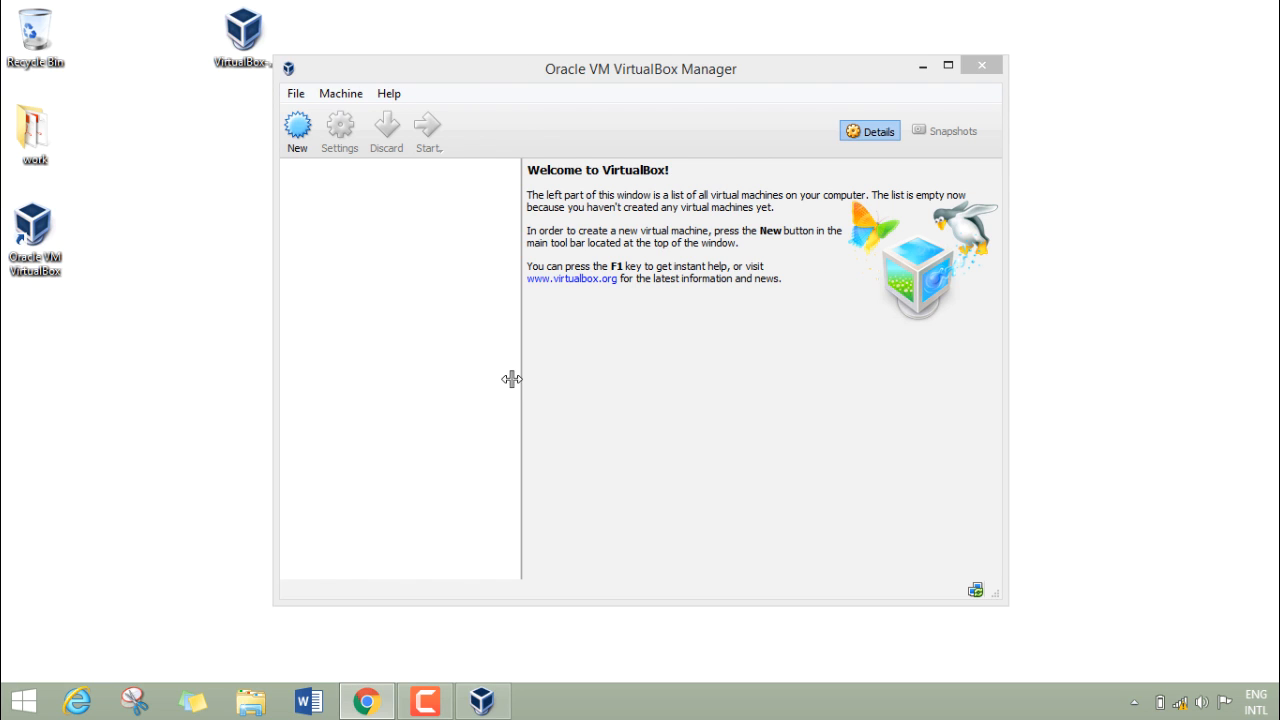
mouse_move(527, 89)
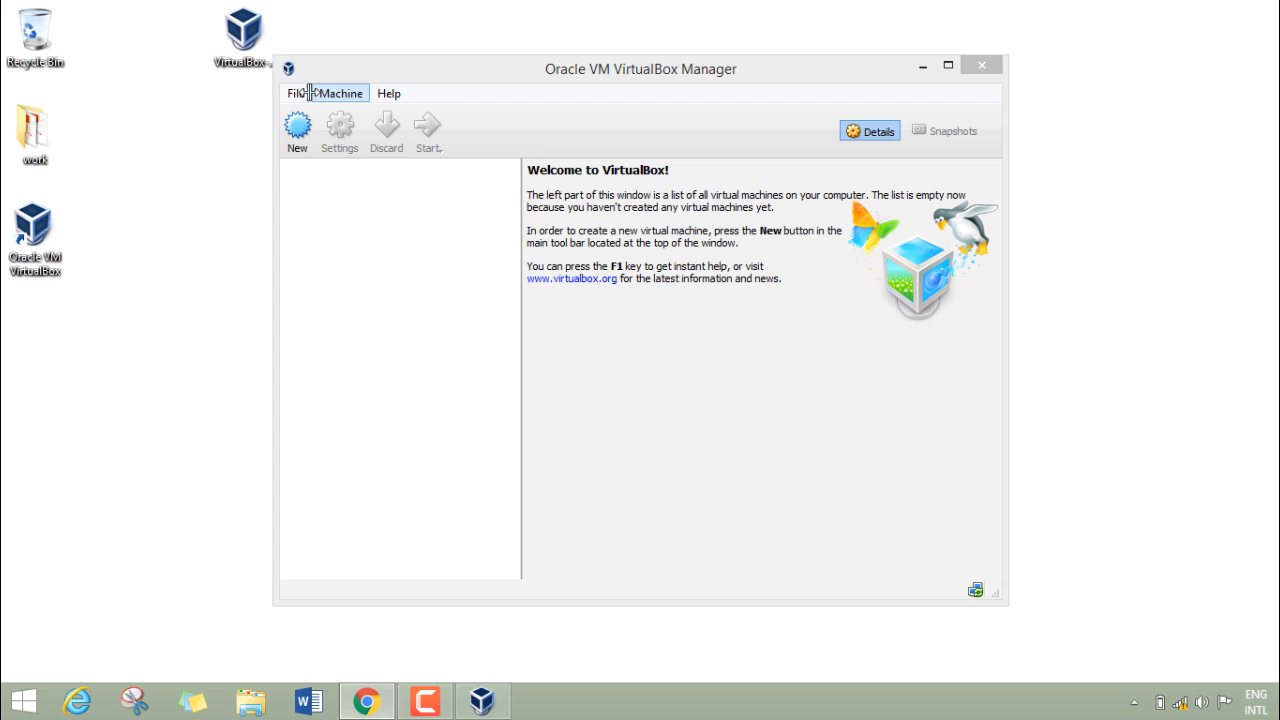
left_click(340, 93)
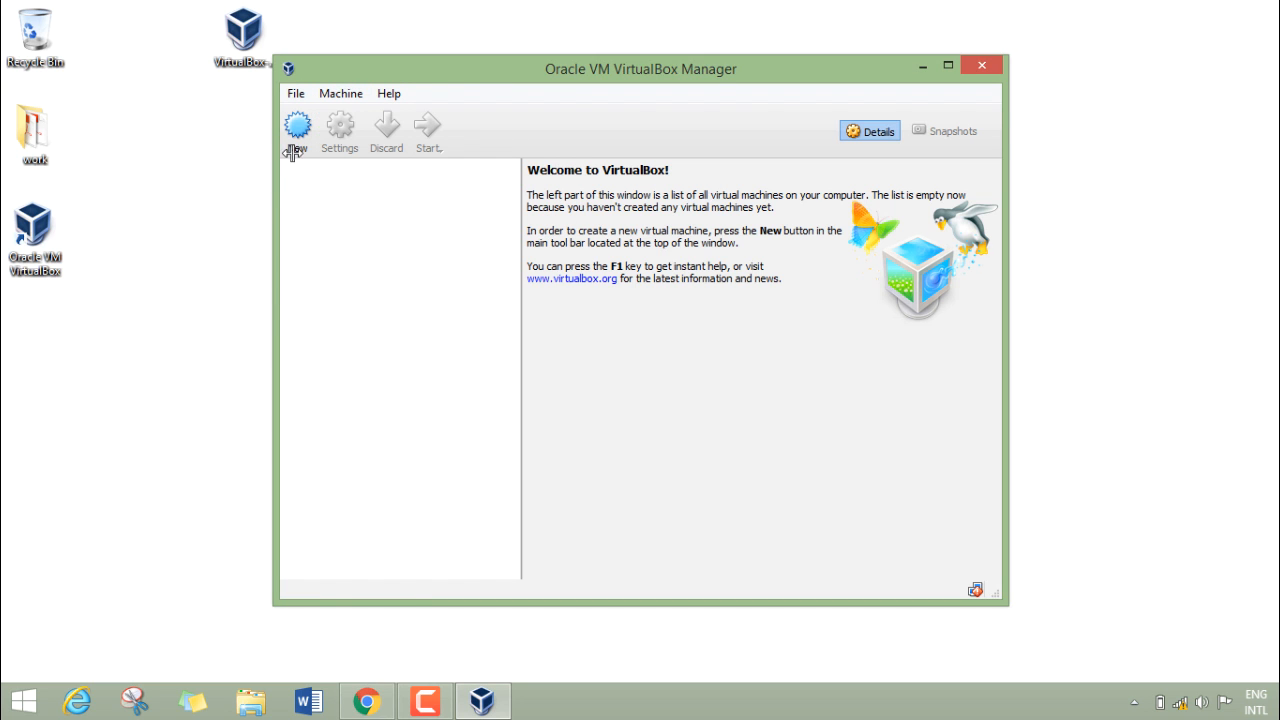
left_click(297, 130)
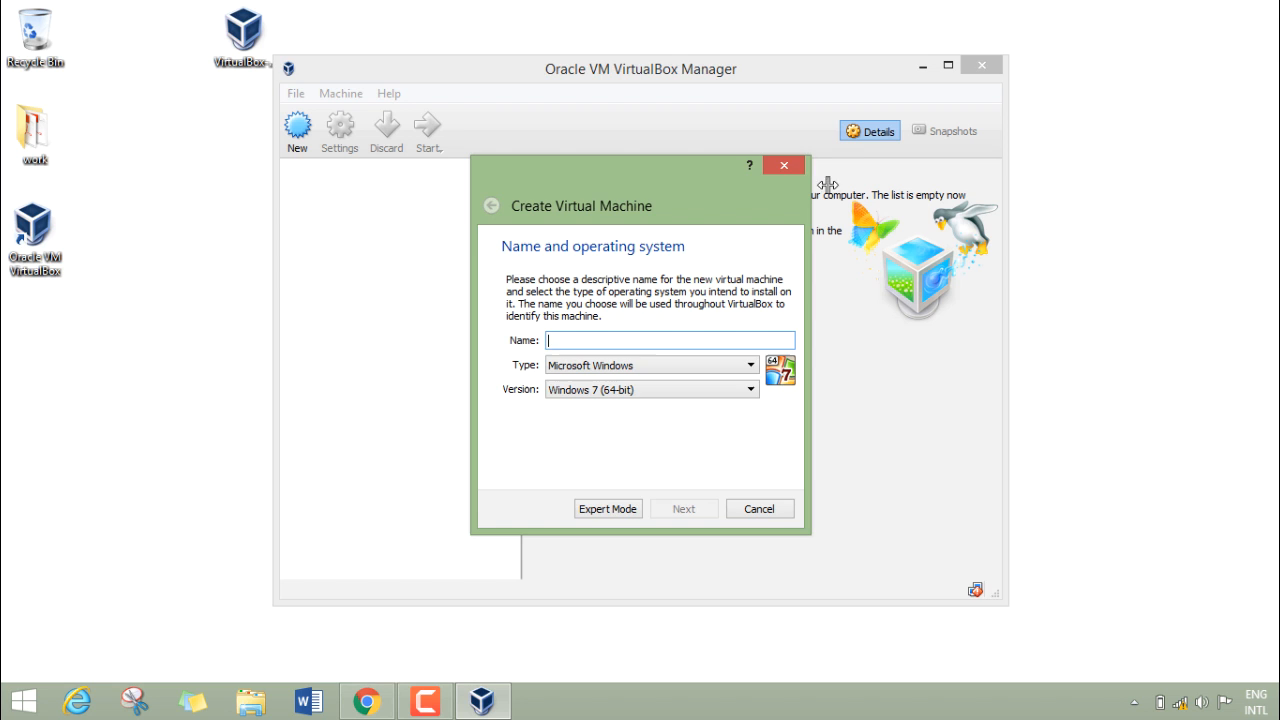
left_click(758, 508)
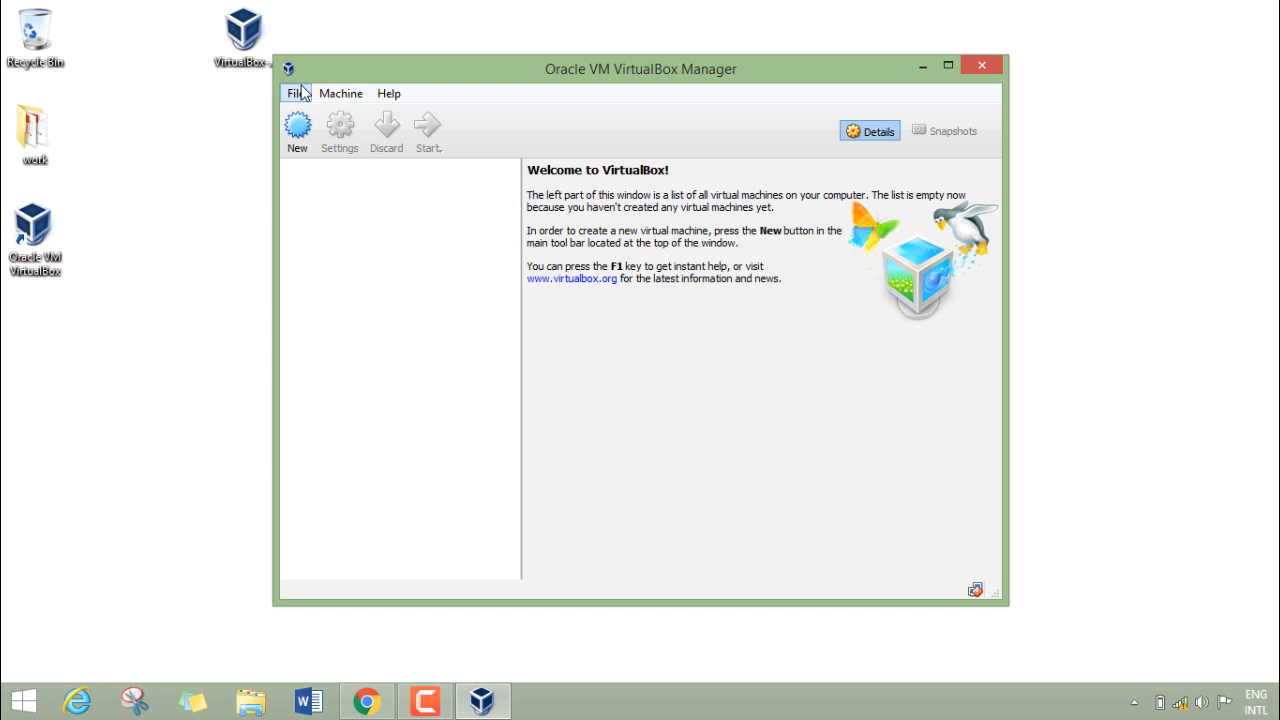
left_click(295, 93)
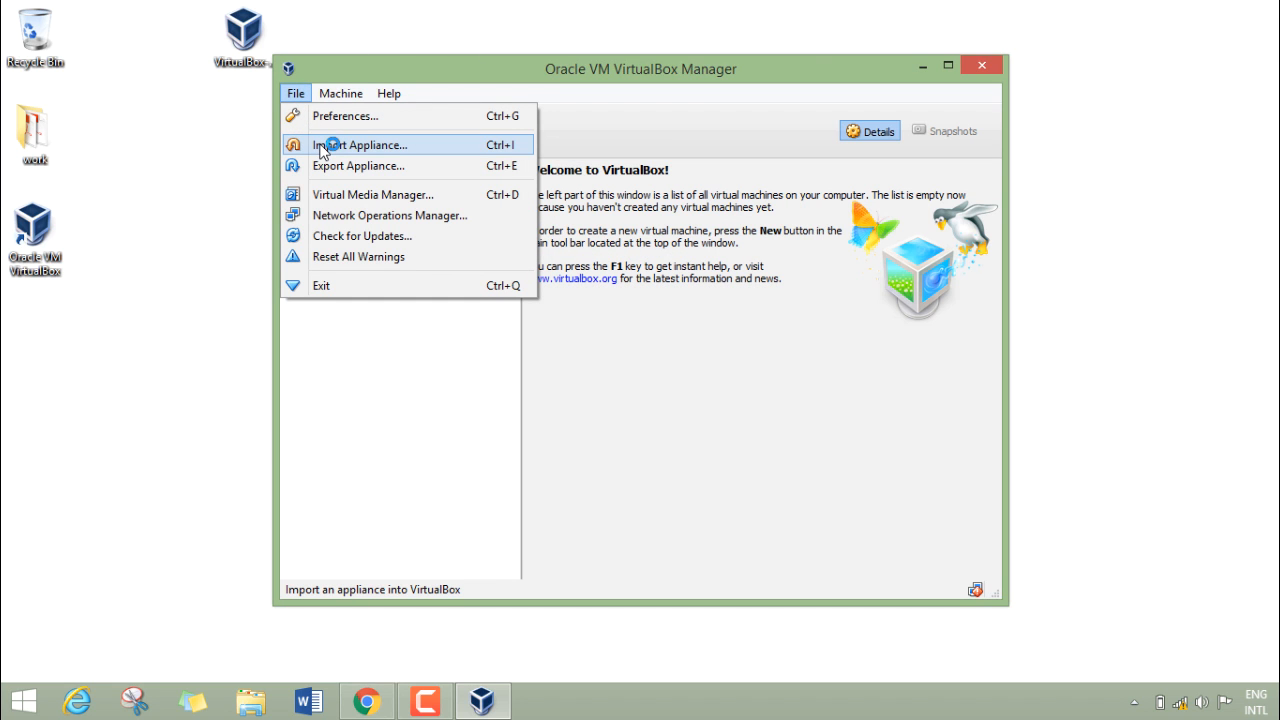
mouse_move(358, 165)
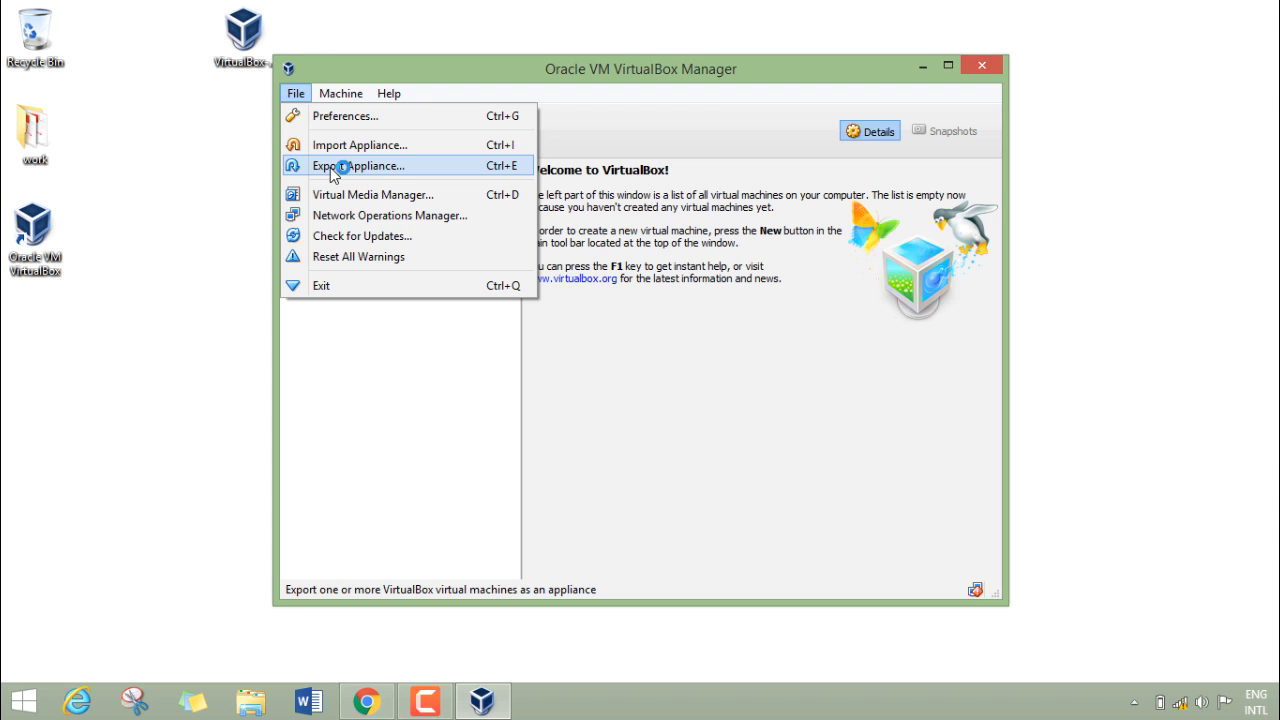